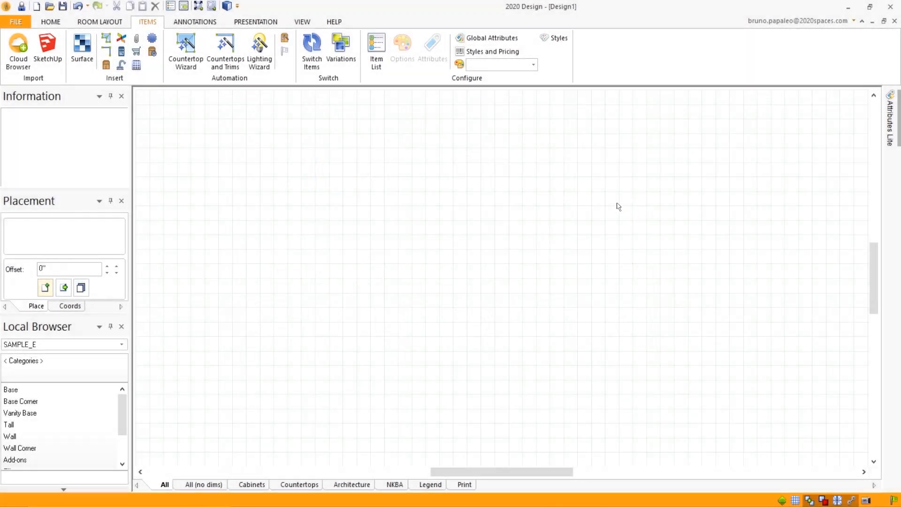
mouse_move(190, 49)
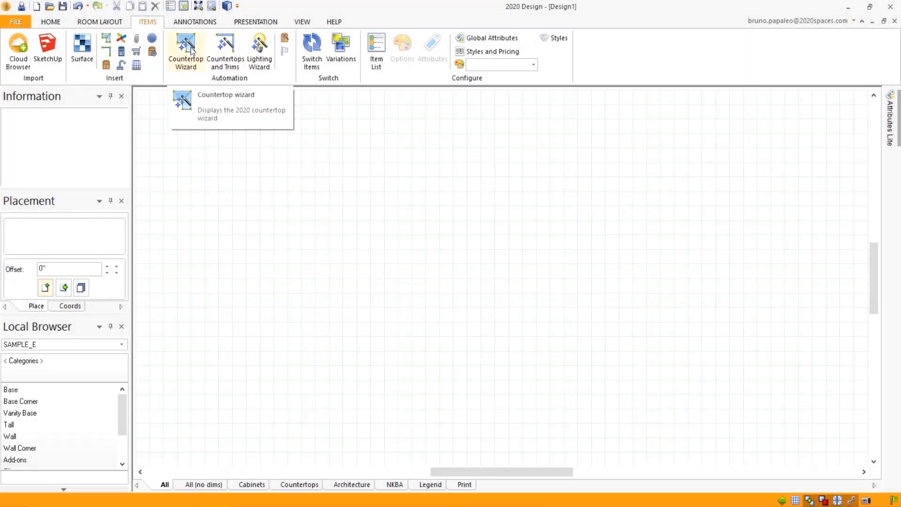
Sign in to 2020.net and download the Countertop Wizard (English-Imperial) catalog zip
click(186, 44)
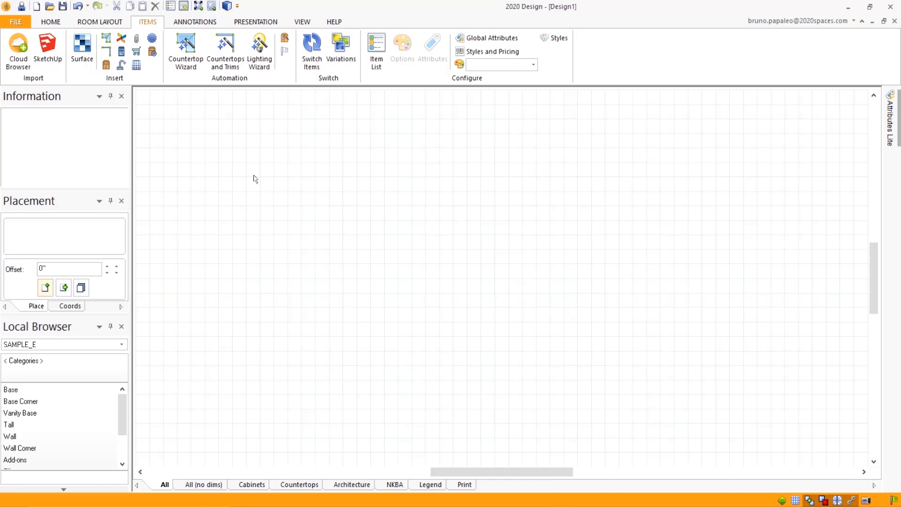
mouse_move(463, 186)
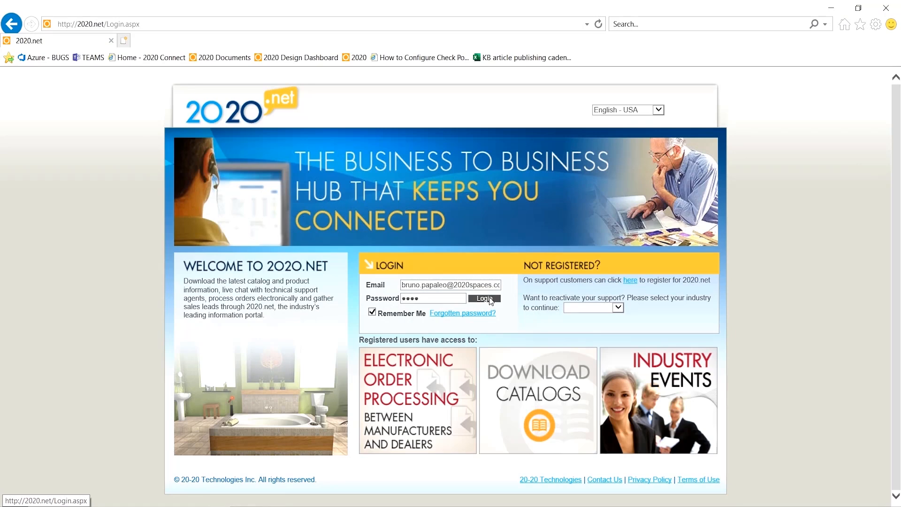
click(484, 298)
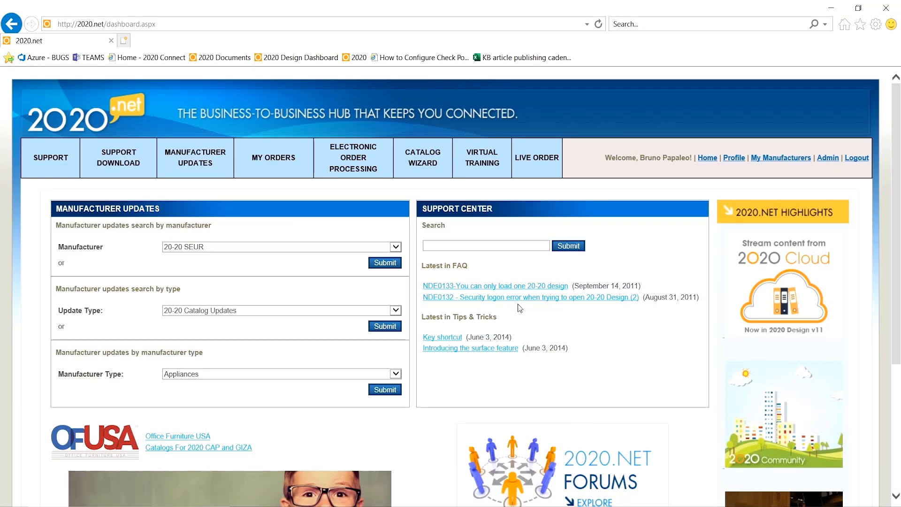
mouse_move(207, 387)
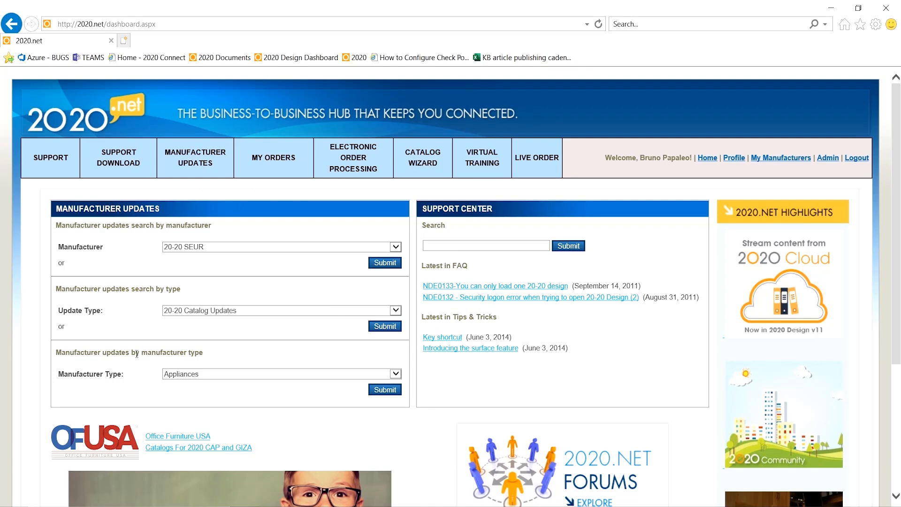
mouse_move(107, 317)
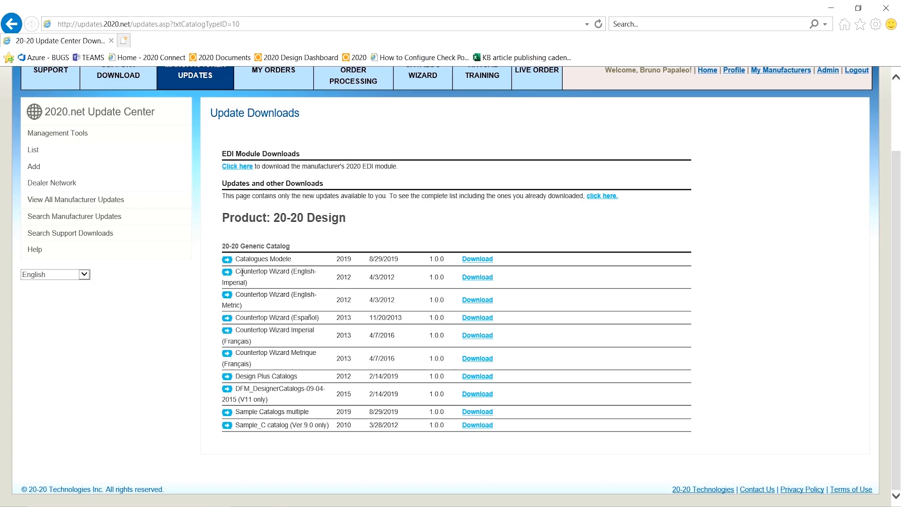
mouse_move(477, 280)
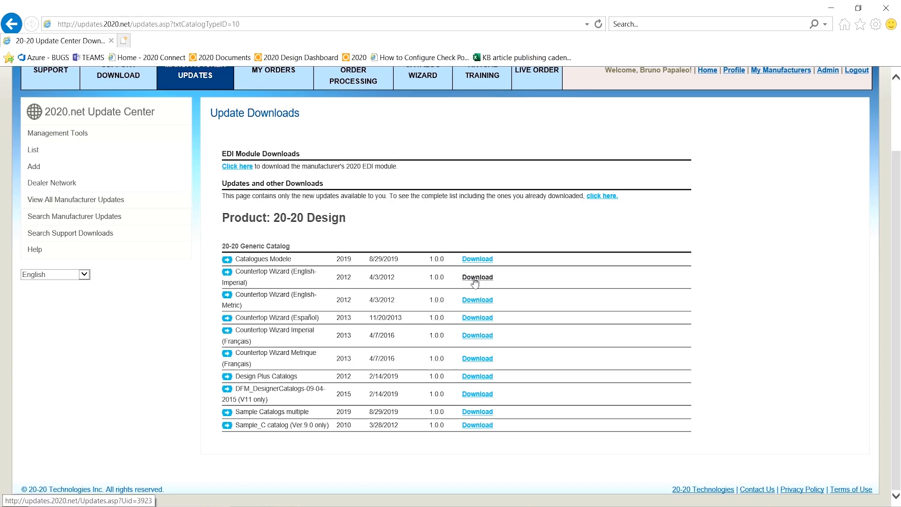
click(476, 277)
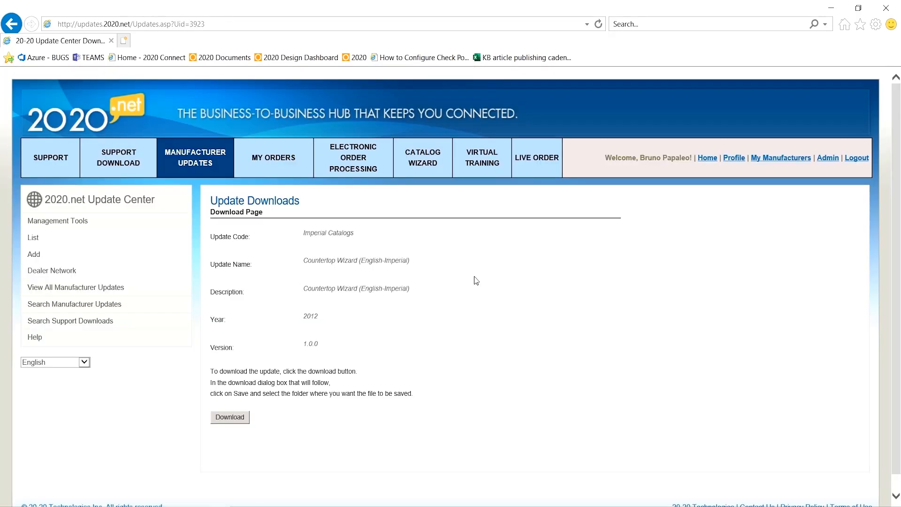
click(229, 417)
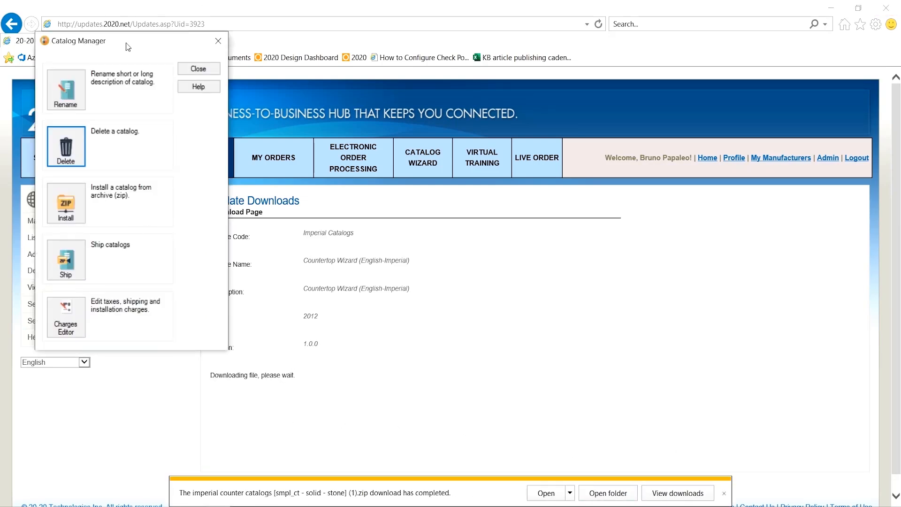
Install the imperial counter catalogs zip in Catalog Manager, then start the Countertop Wizard from Items
click(65, 203)
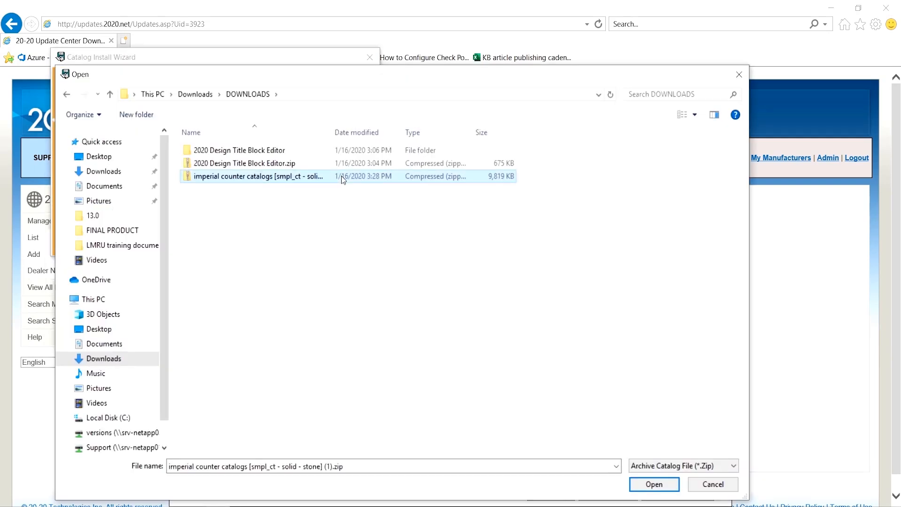
click(654, 484)
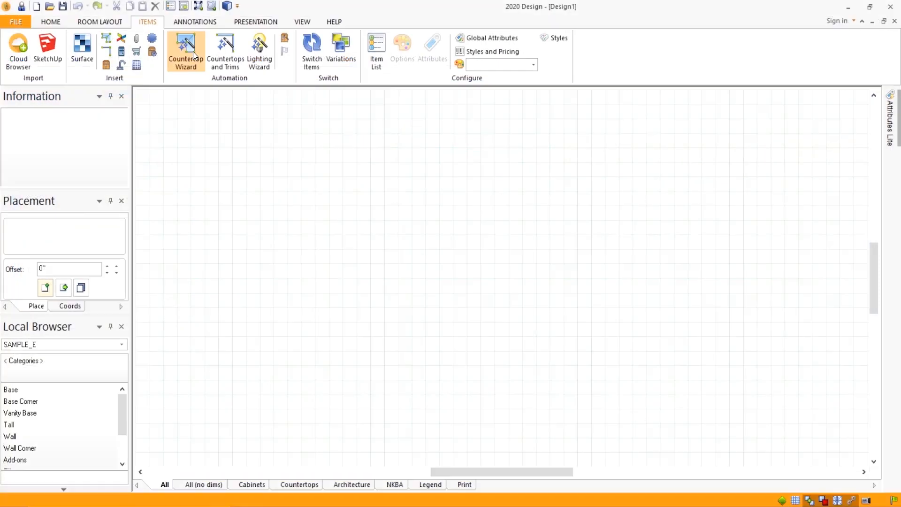
click(186, 47)
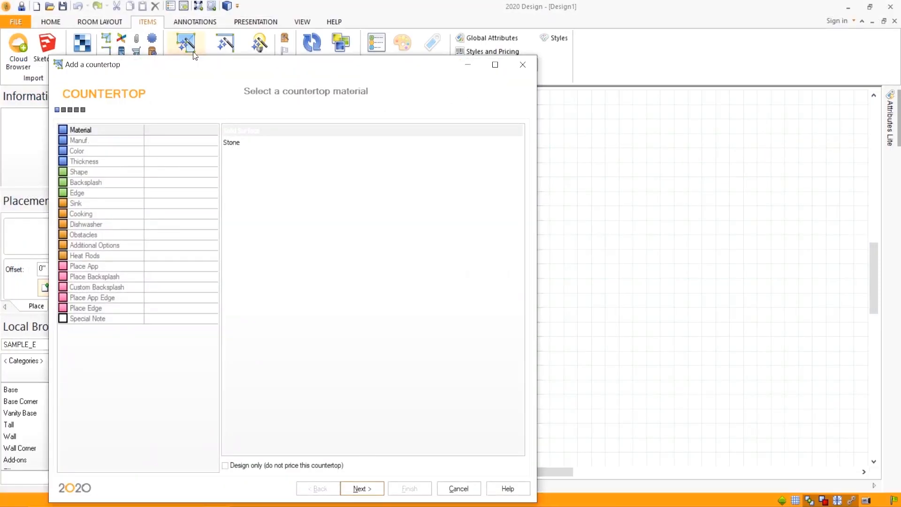